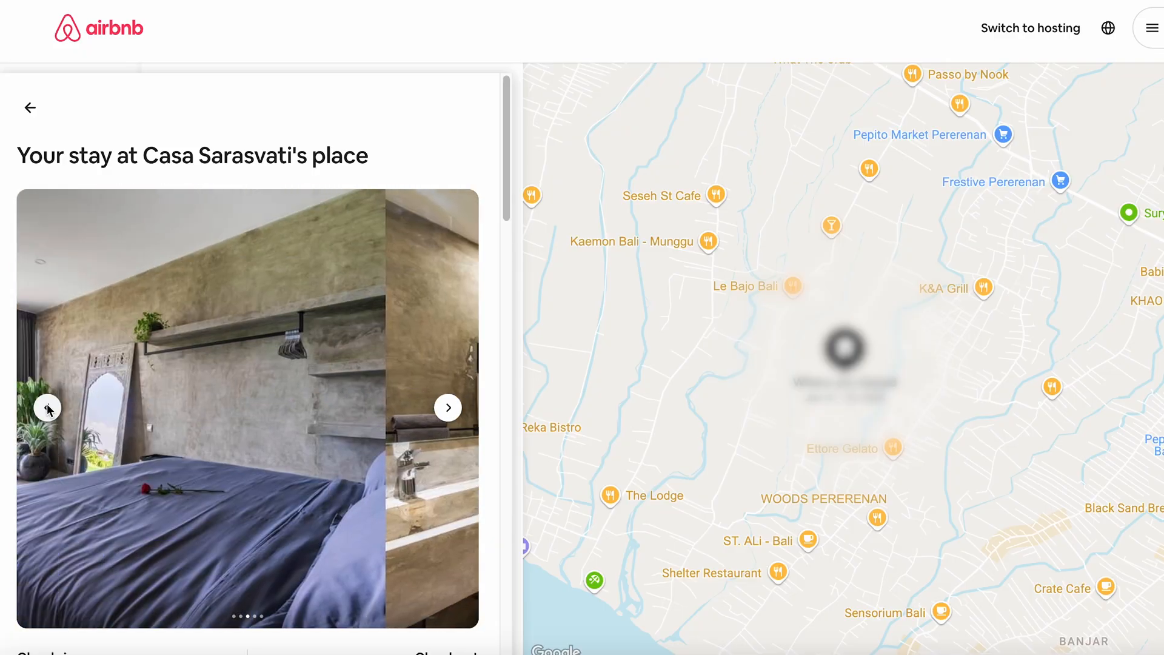
Browse Casa Sarasvati's listing photos and bring the reservation card into view.
left_click(447, 408)
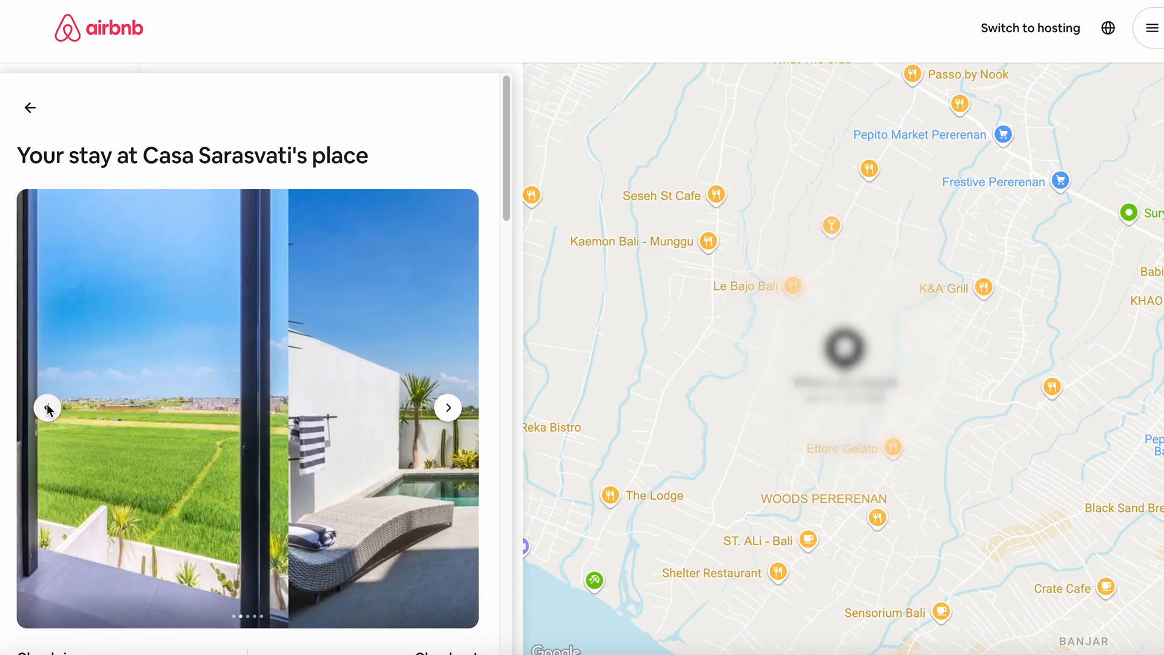
left_click(47, 407)
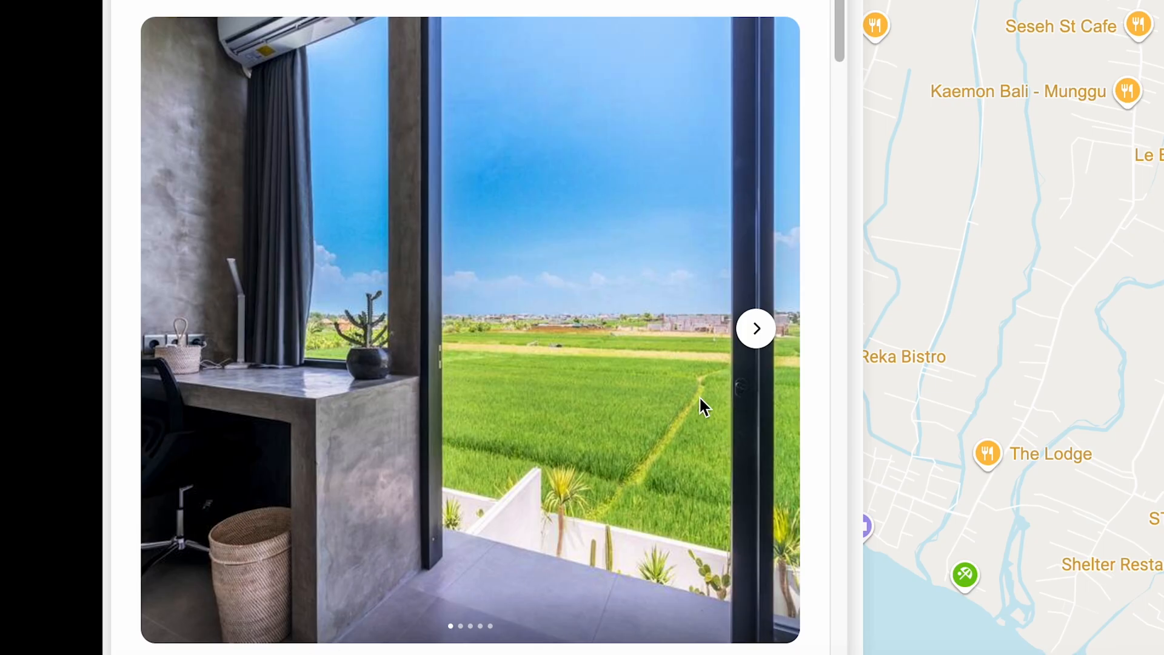
scroll("down", 3)
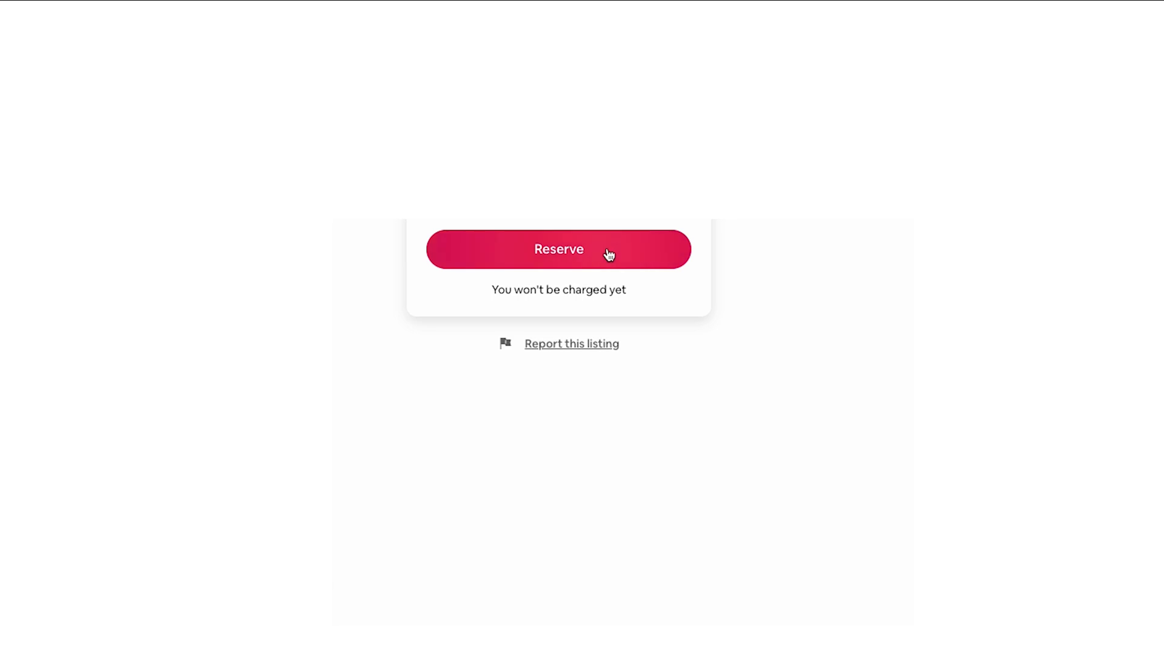
left_click(558, 248)
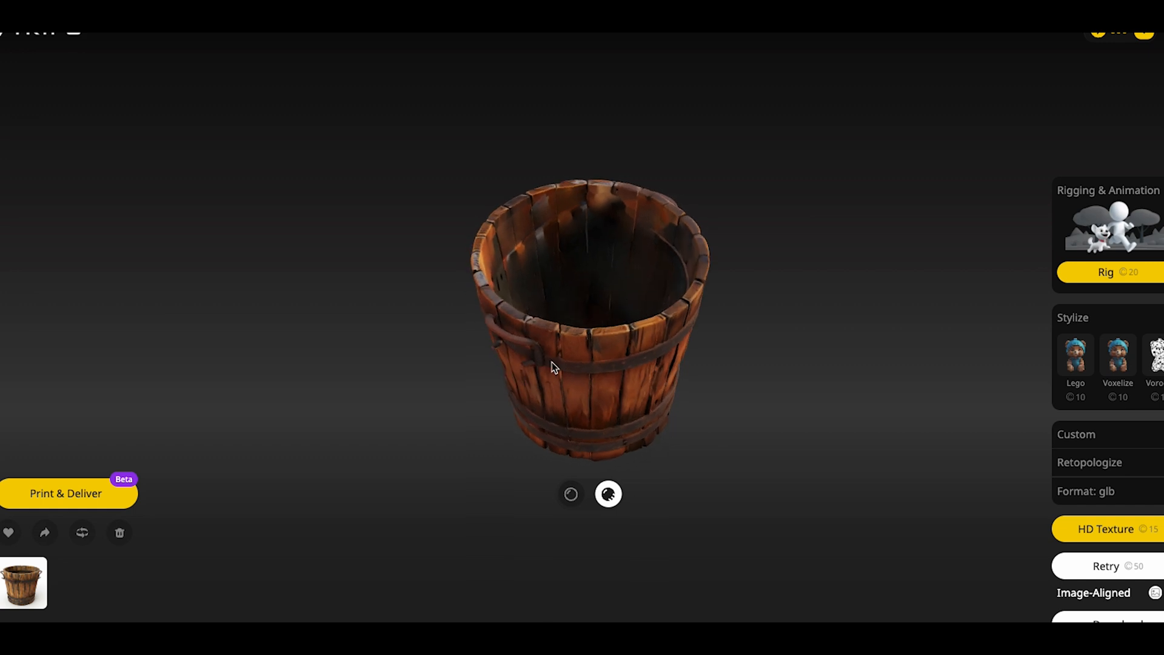
Orbit the textured wooden bucket model to view it from another side.
left_click_drag(553, 368, 579, 311)
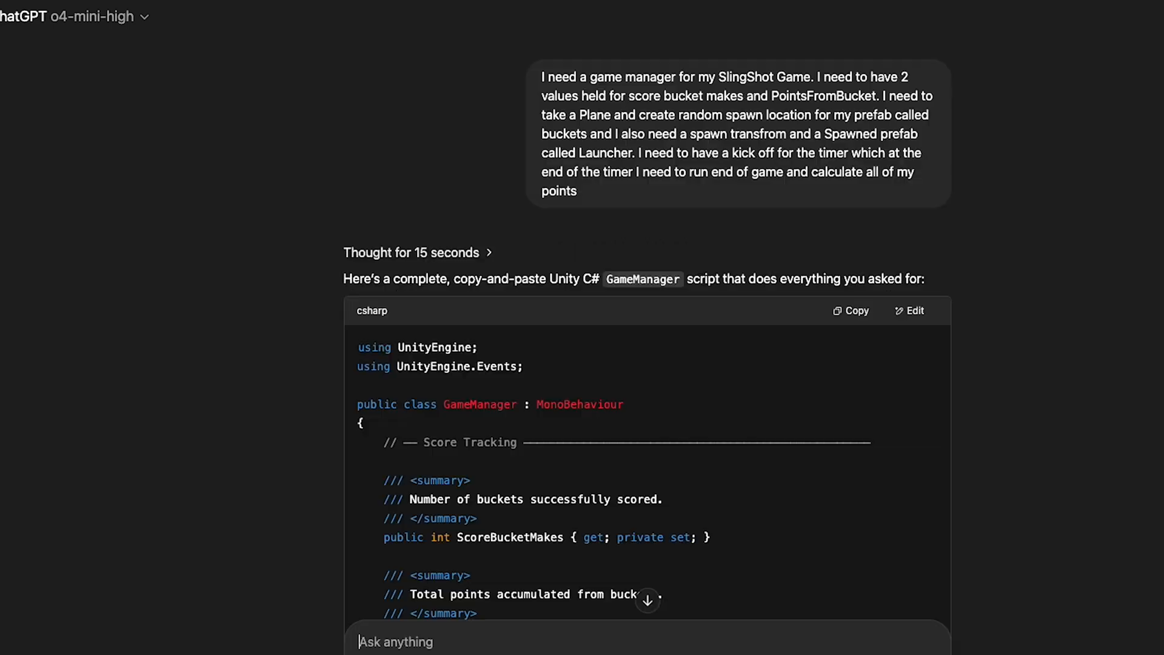
Scroll through ChatGPT's generated GameManager script for bucket scores and spawning.
scroll("down", 3)
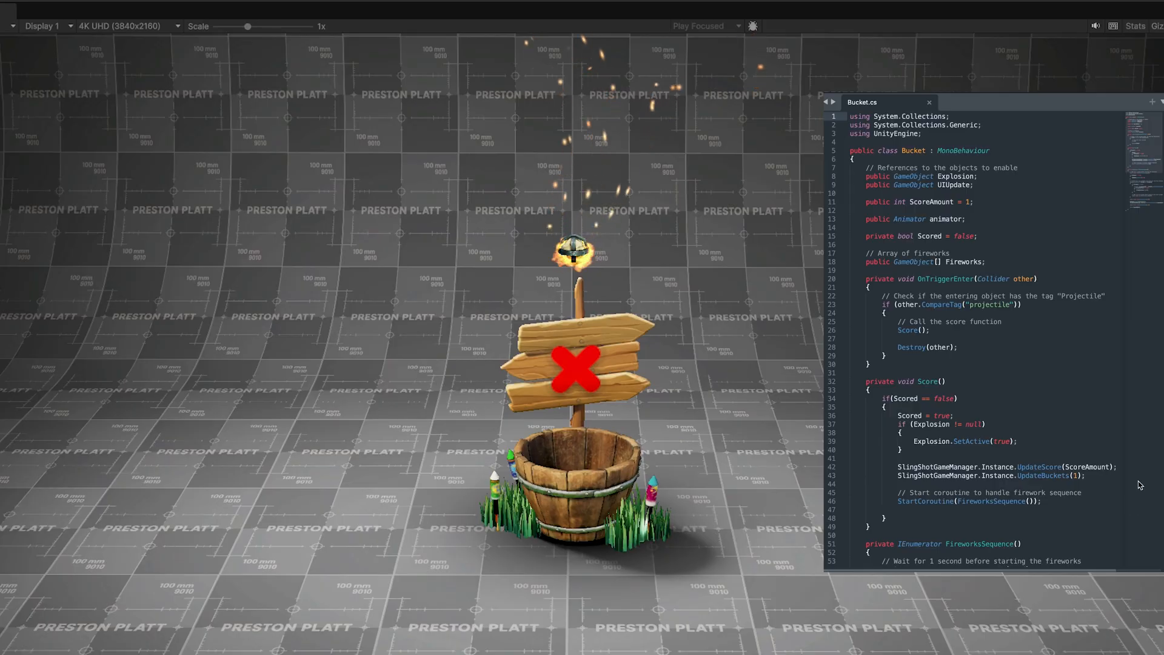
Scroll through Bucket.cs to review the scoring and fireworks logic.
scroll("down", 3)
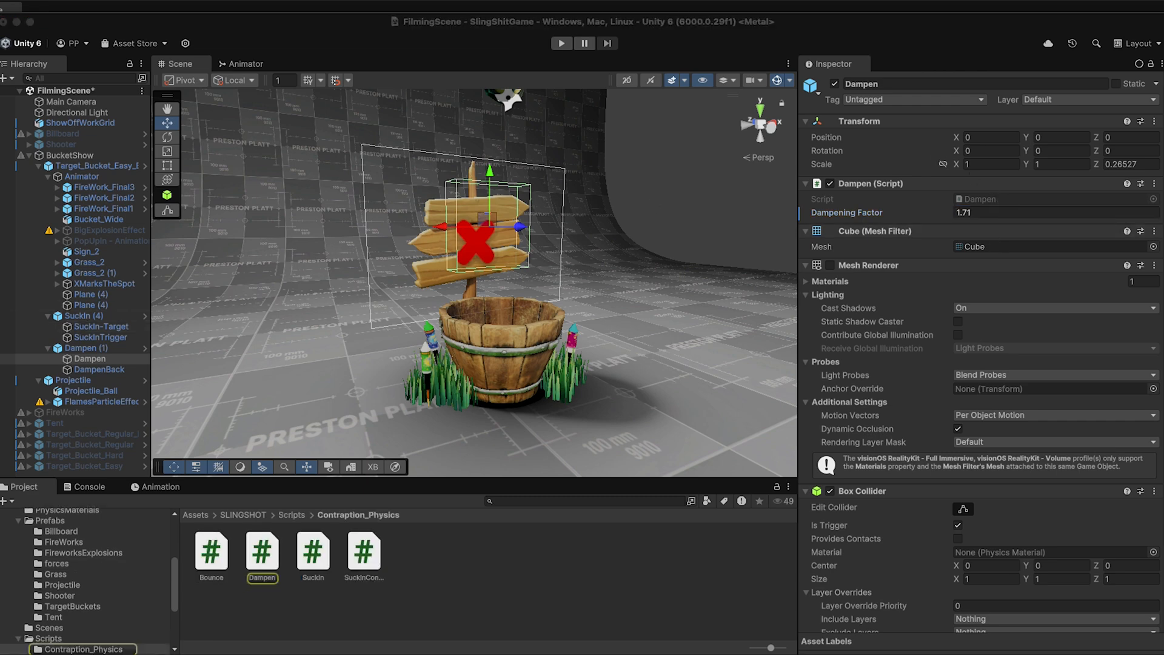
Run the game, watch the flaming projectile fall toward the bucket, then stop play.
double_click(262, 551)
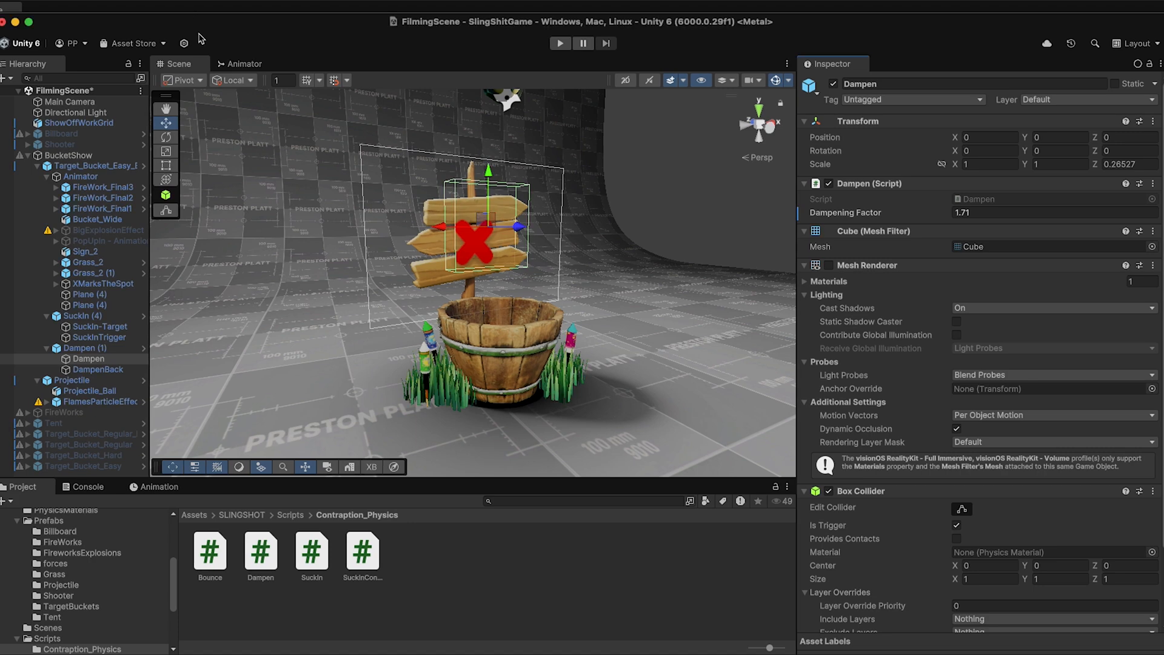
left_click(559, 44)
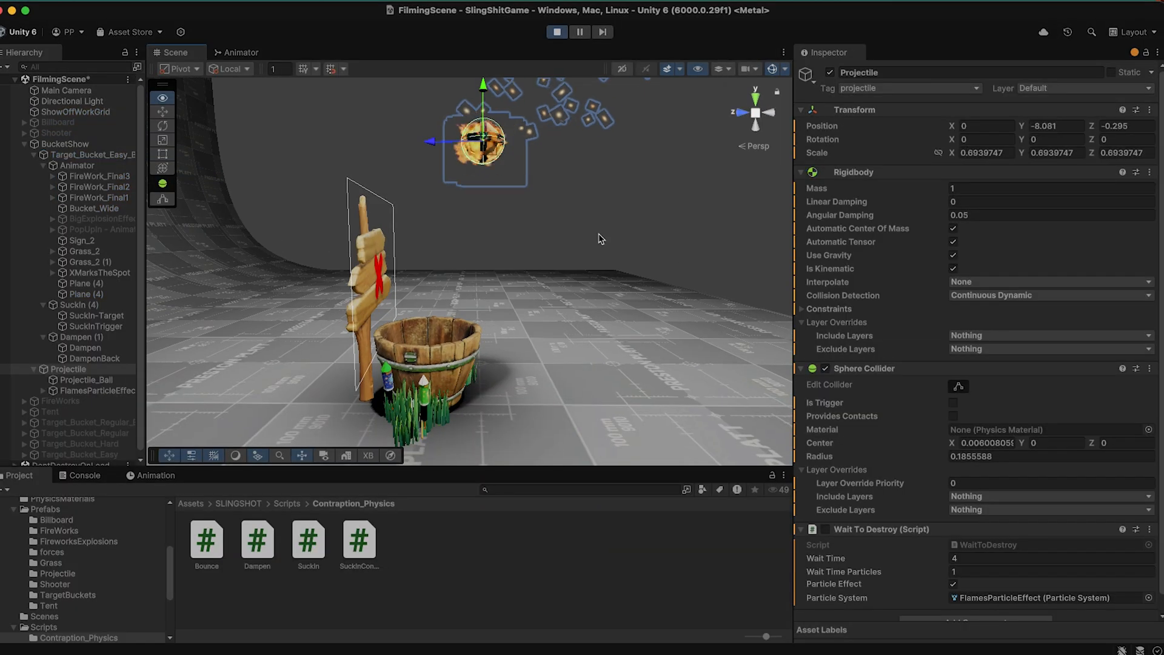
left_click(953, 269)
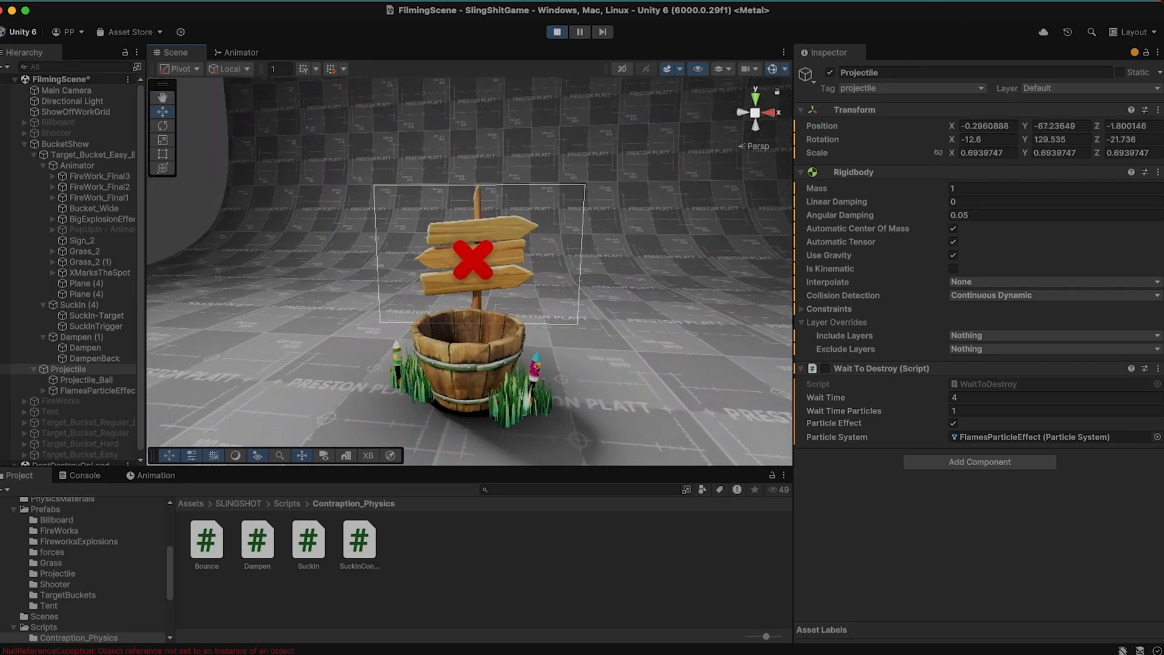
left_click(557, 31)
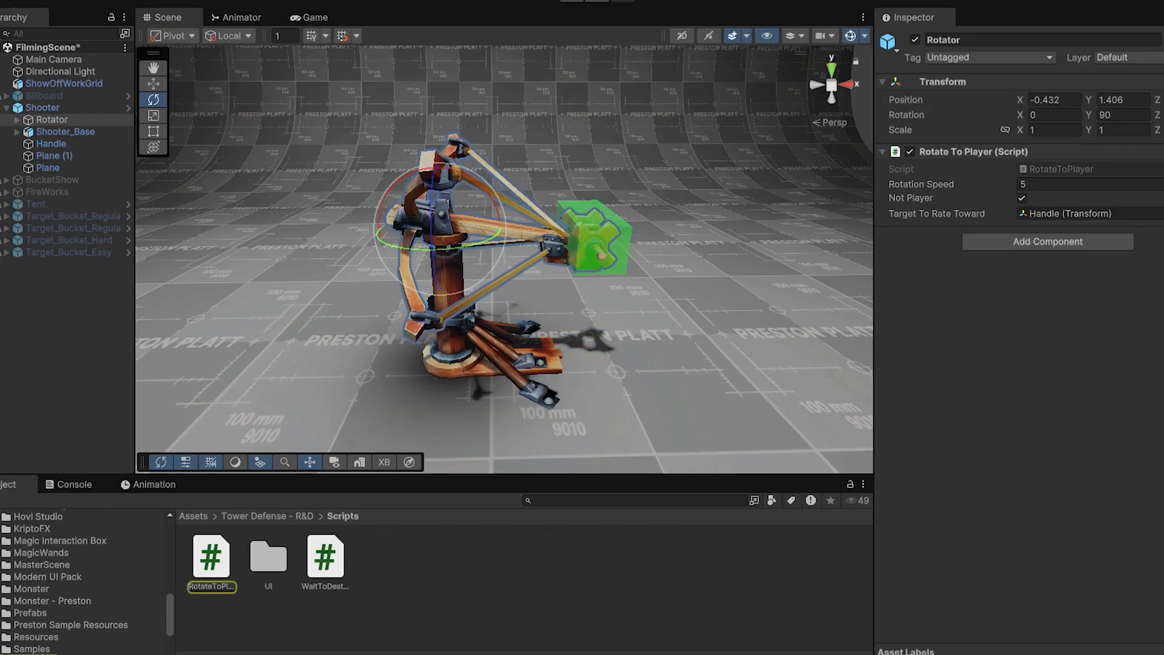
Open the RotateToPlayer aiming script in the code editor.
double_click(211, 555)
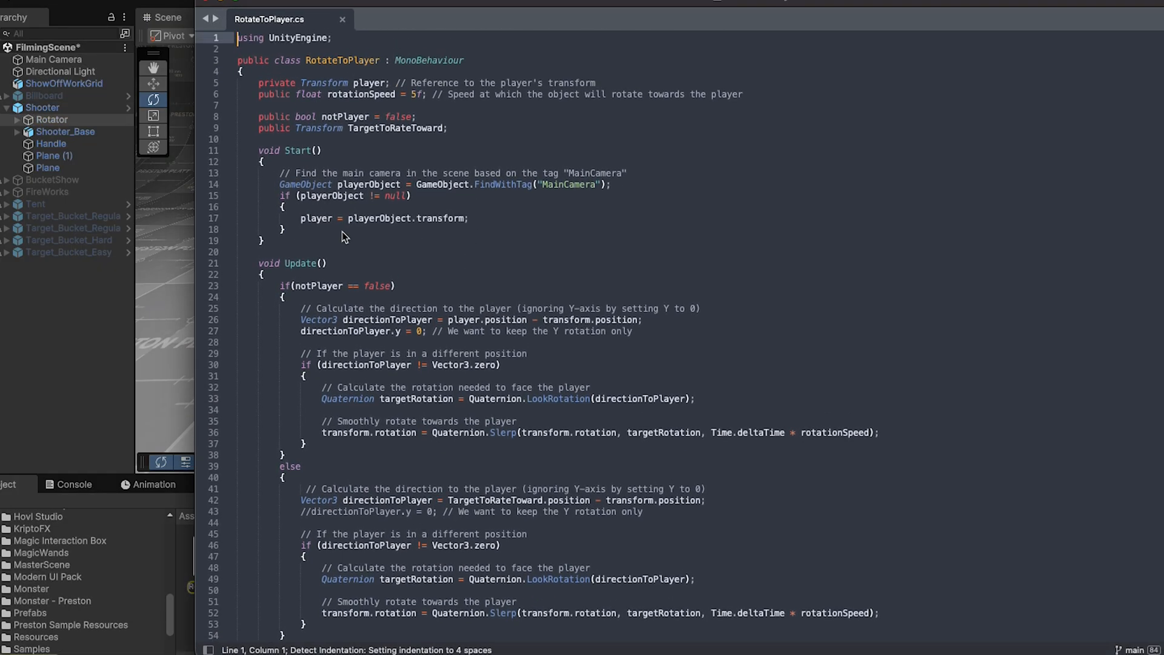